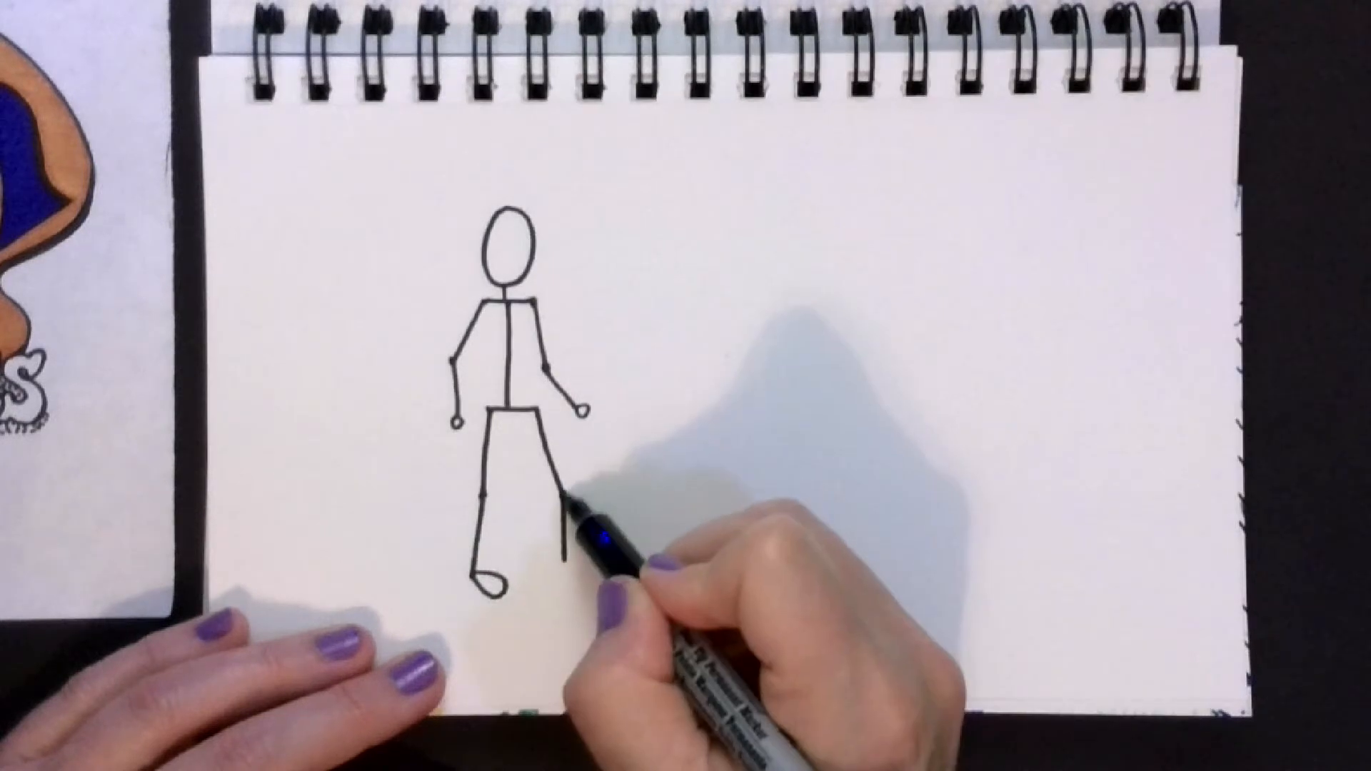
Draw the figures' legs and body strokes, then finish the label 'Standing' by writing 'ing'
left_click_drag(568, 507, 569, 586)
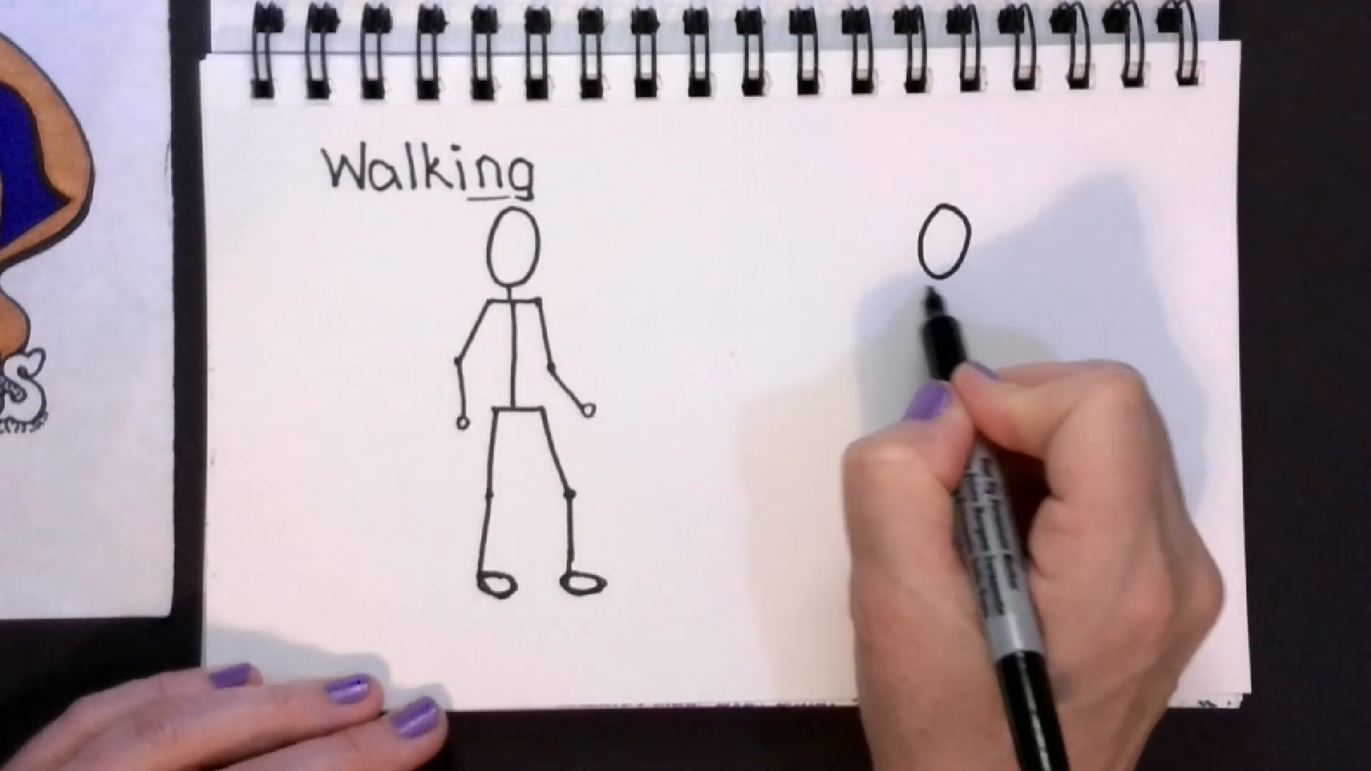
left_click_drag(940, 289, 931, 376)
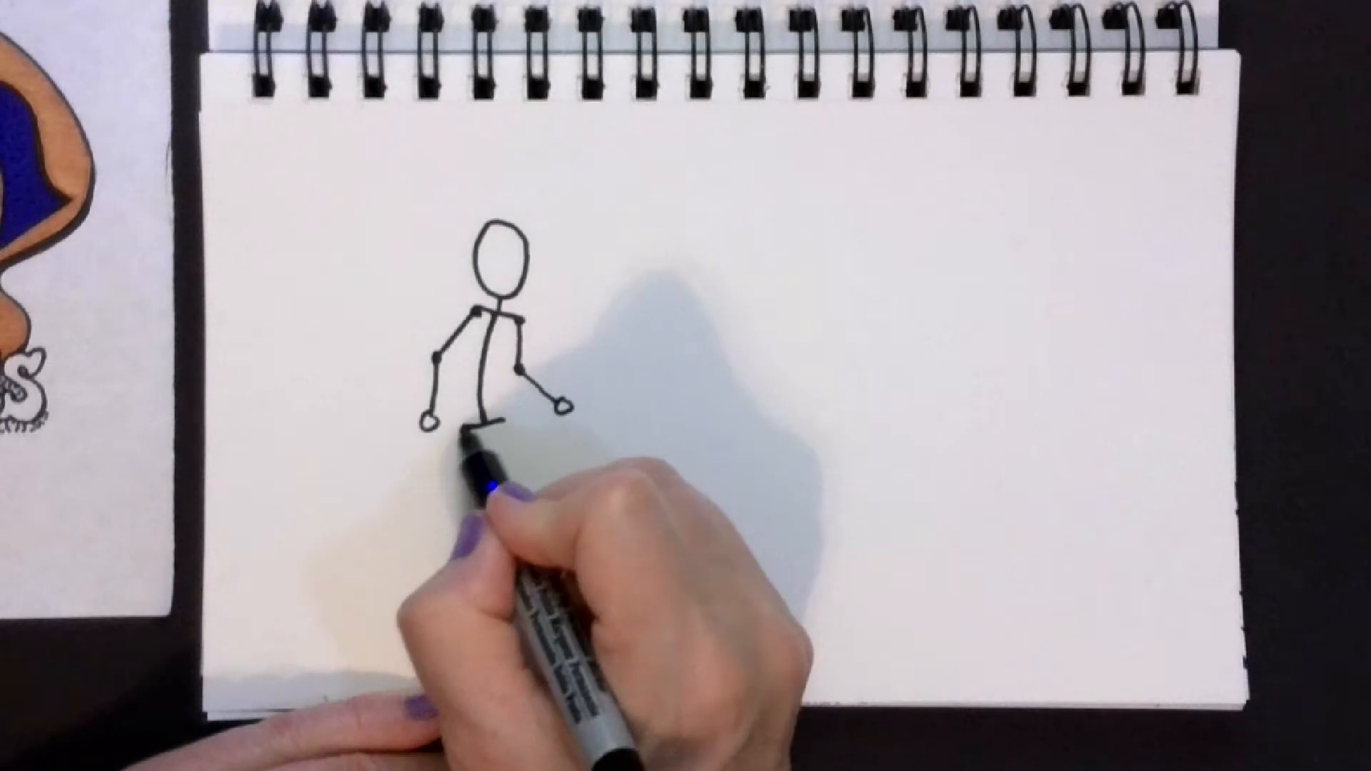
left_click_drag(468, 437, 486, 490)
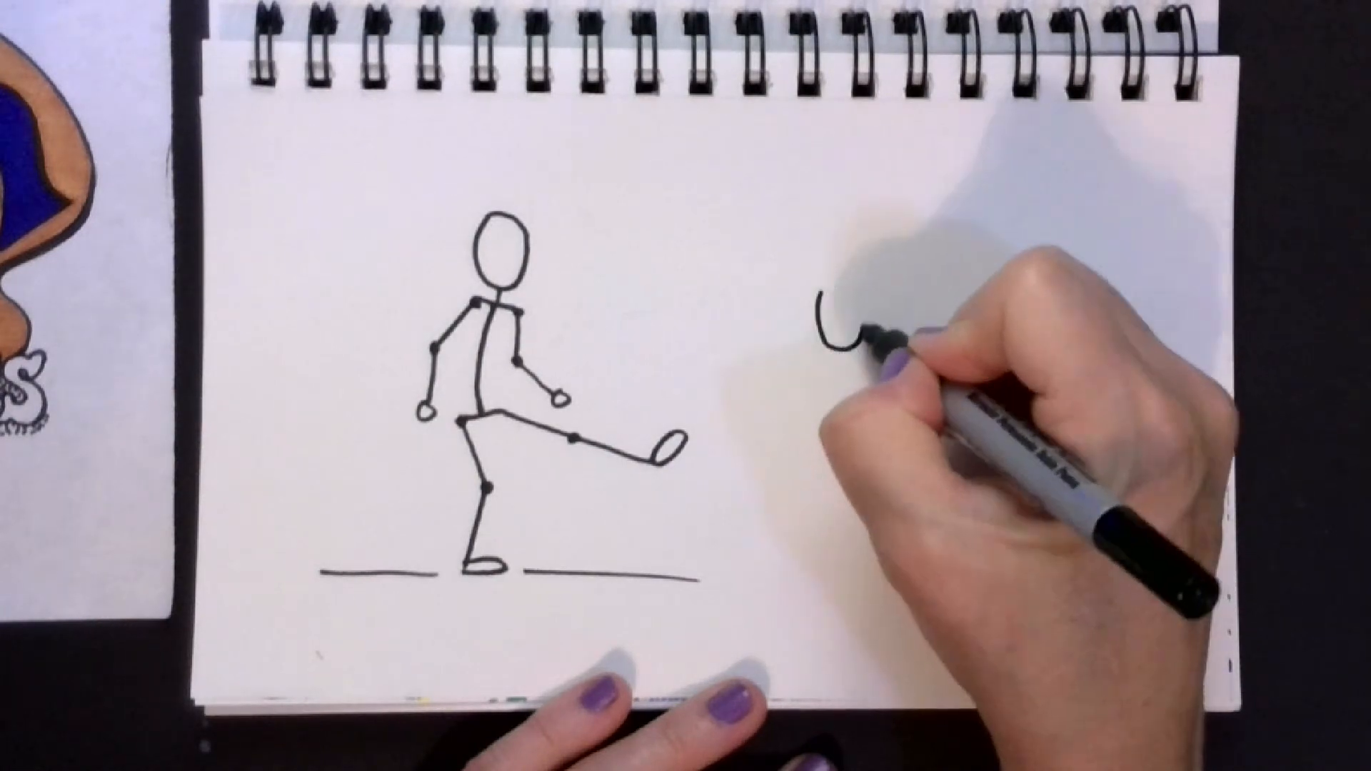
left_click_drag(840, 341, 840, 341)
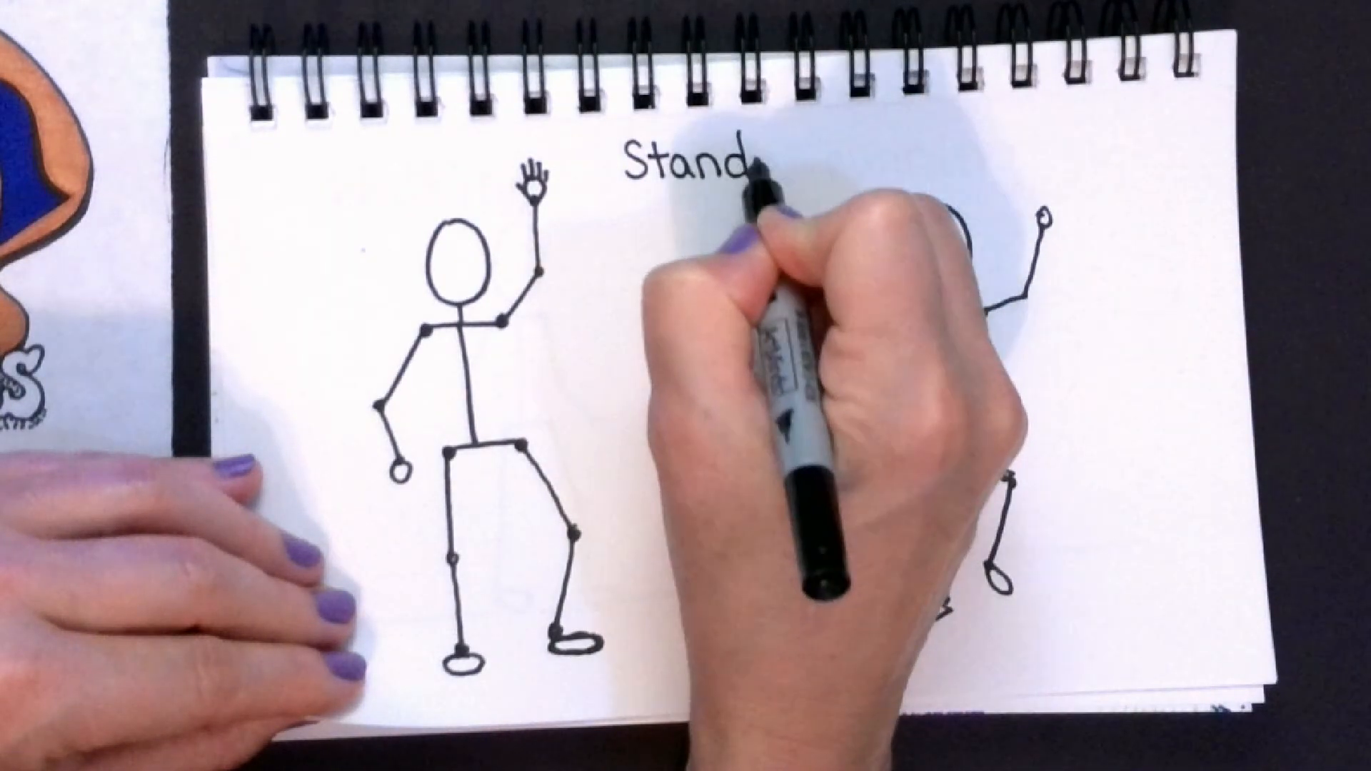
type("ing")
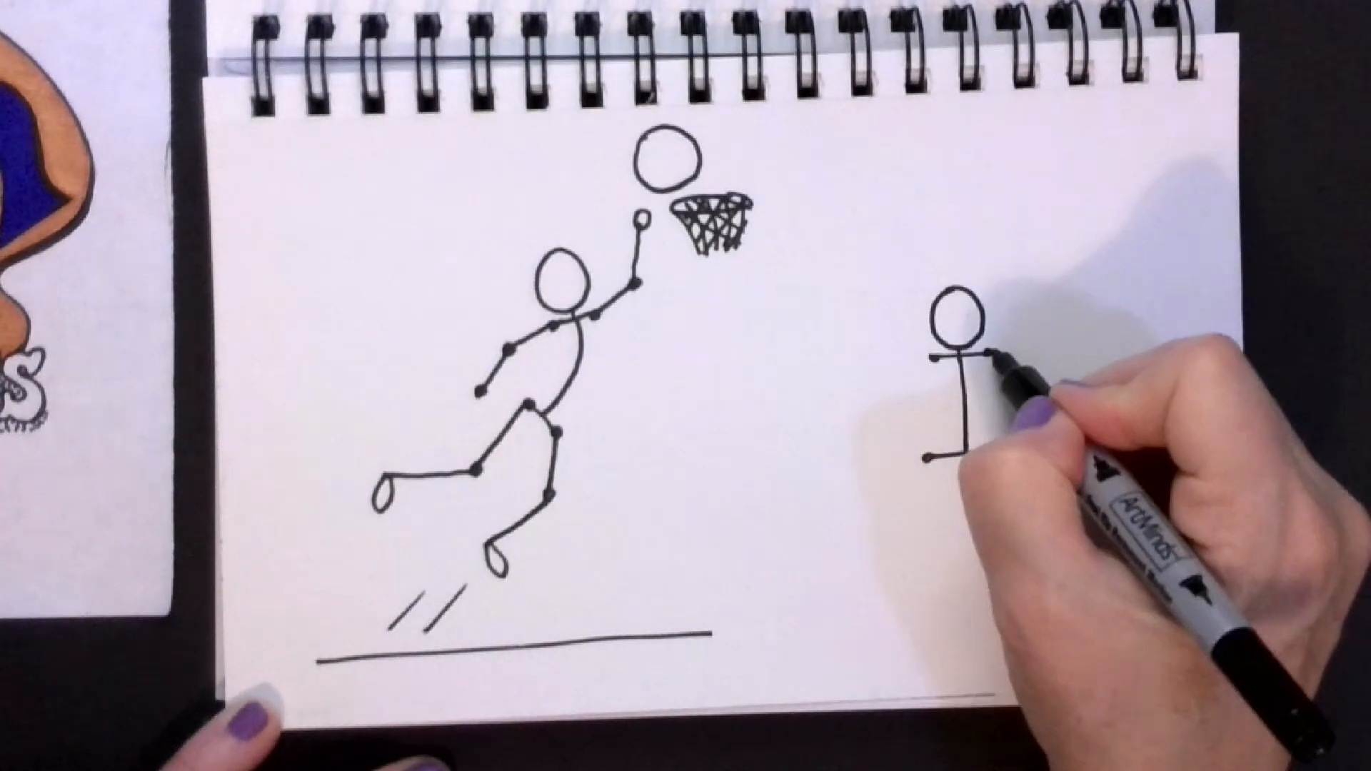
Draw the raised arm of the right-hand stick figure reaching up and out
left_click_drag(962, 358, 1042, 310)
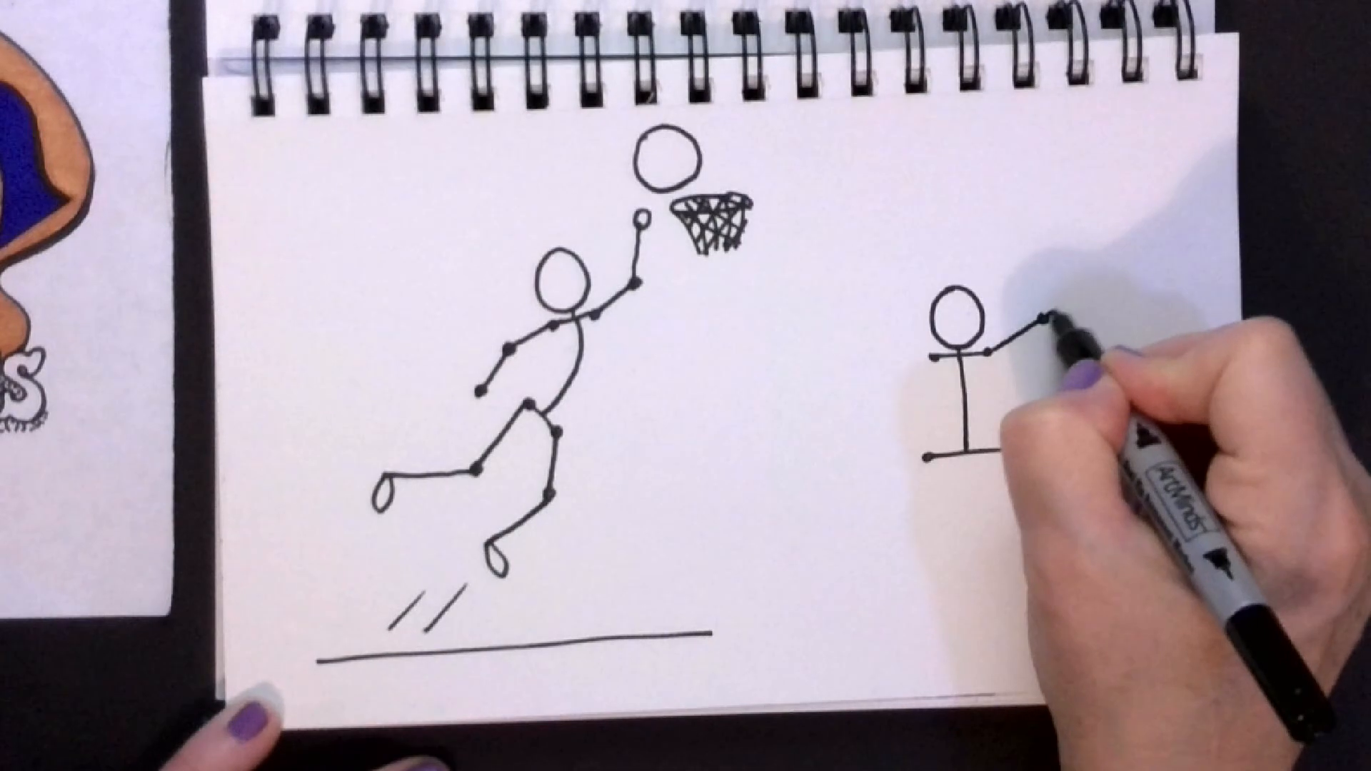